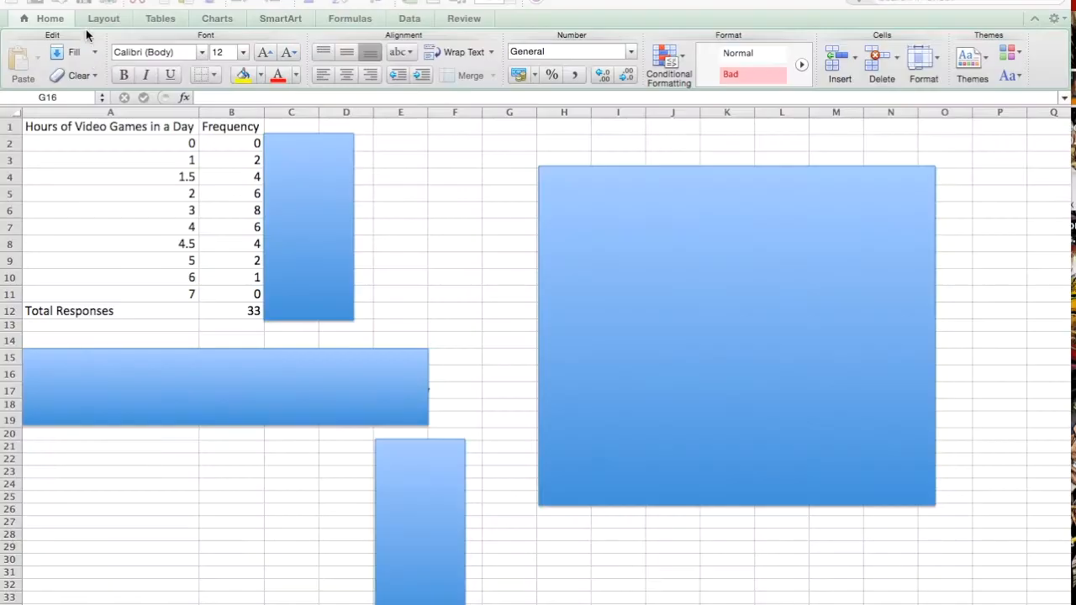
- Drag the blue cover shape below the Mode row, revealing average 3.09, median 3 and mode 3
{"action": "left_click", "coordinate": [510, 373]}
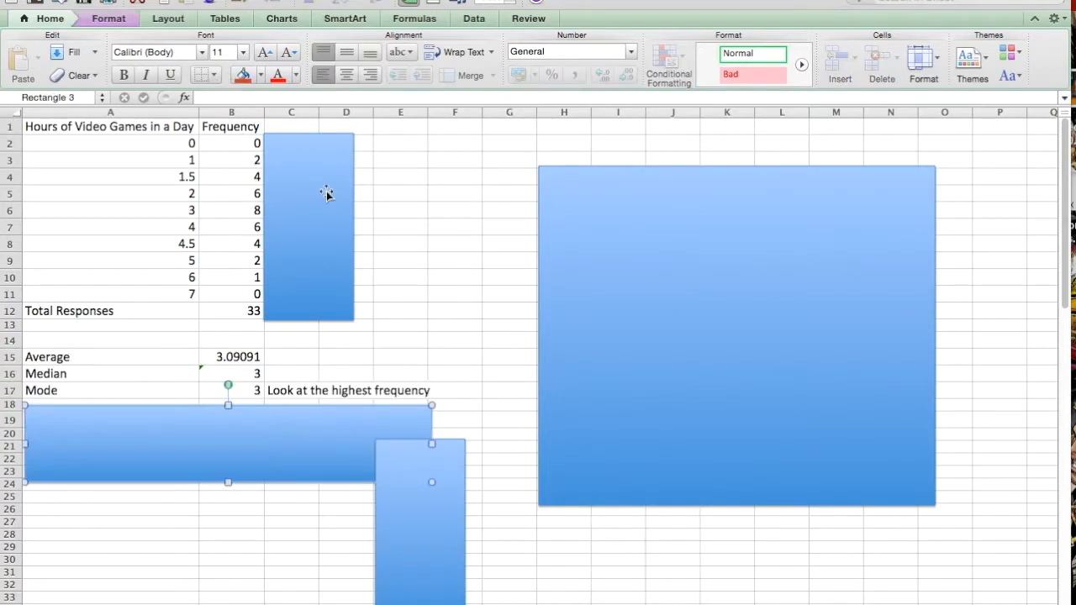
- Insert a marked scatter chart from the A1:B11 hours and frequency data
{"action": "left_click_drag", "start_coordinate": [109, 126], "coordinate": [244, 299]}
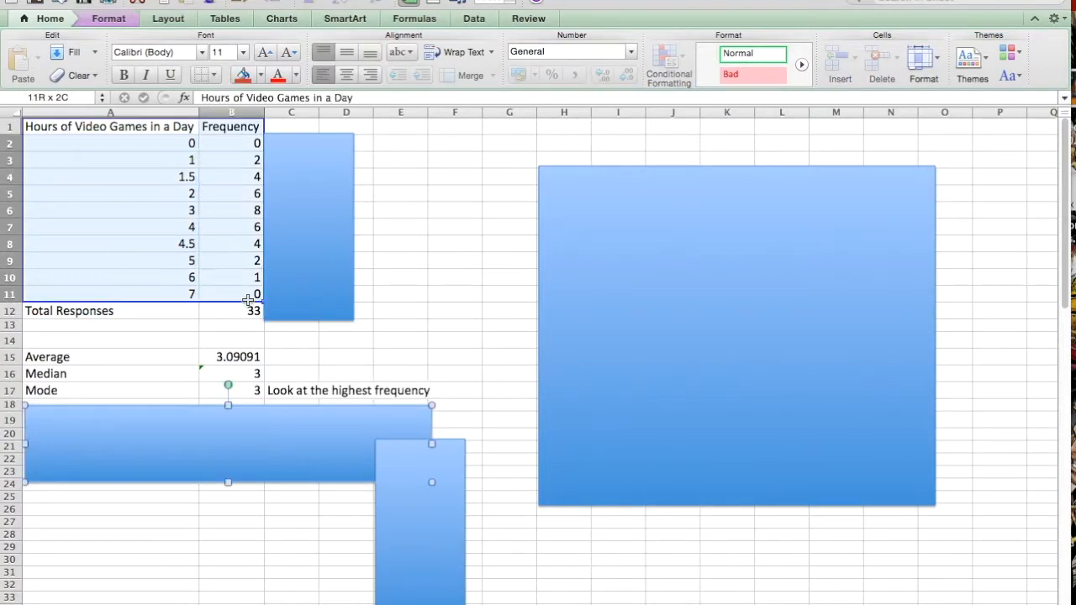
{"action": "left_click", "coordinate": [217, 17]}
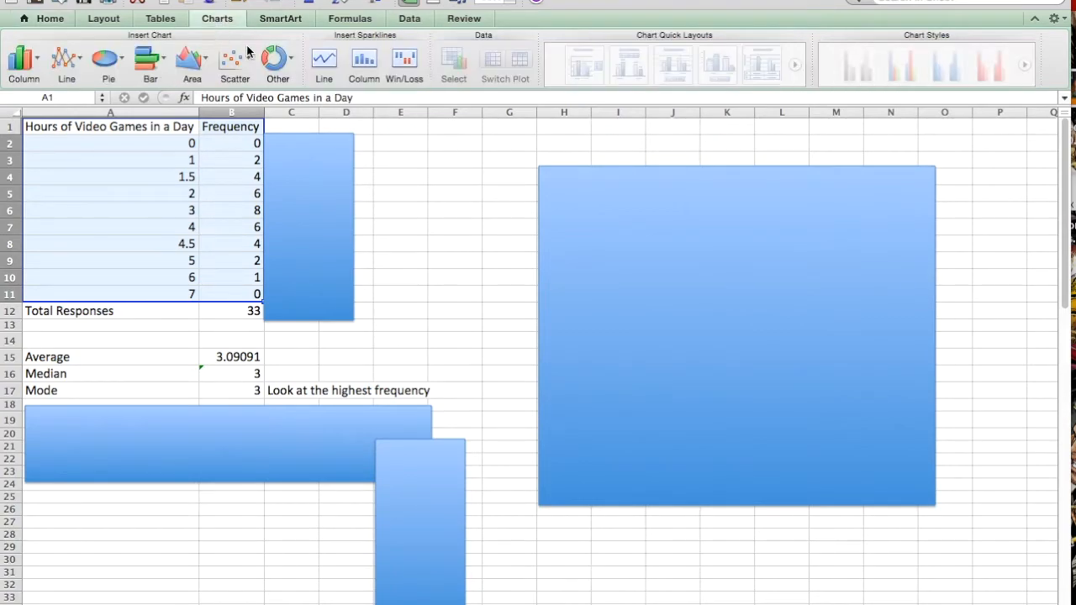
{"action": "left_click", "coordinate": [235, 64]}
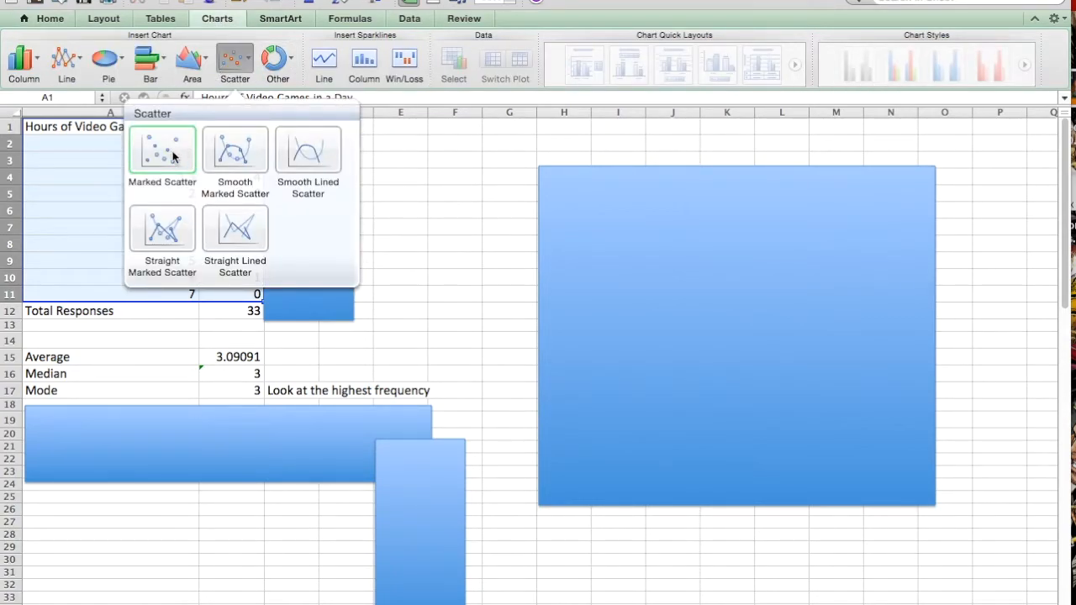
{"action": "left_click", "coordinate": [161, 150]}
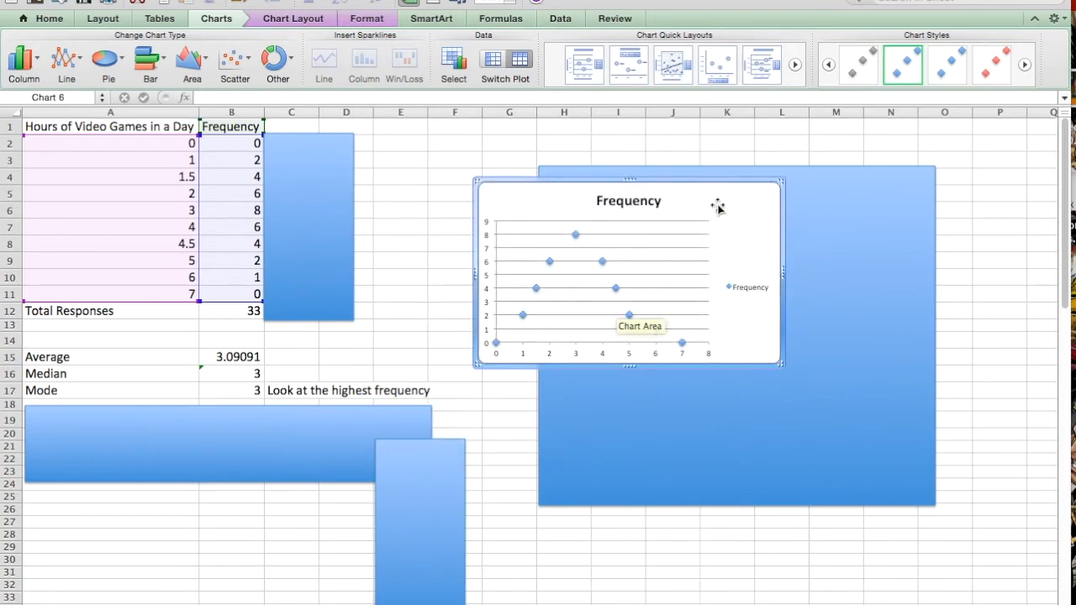
{"action": "mouse_move", "coordinate": [666, 266]}
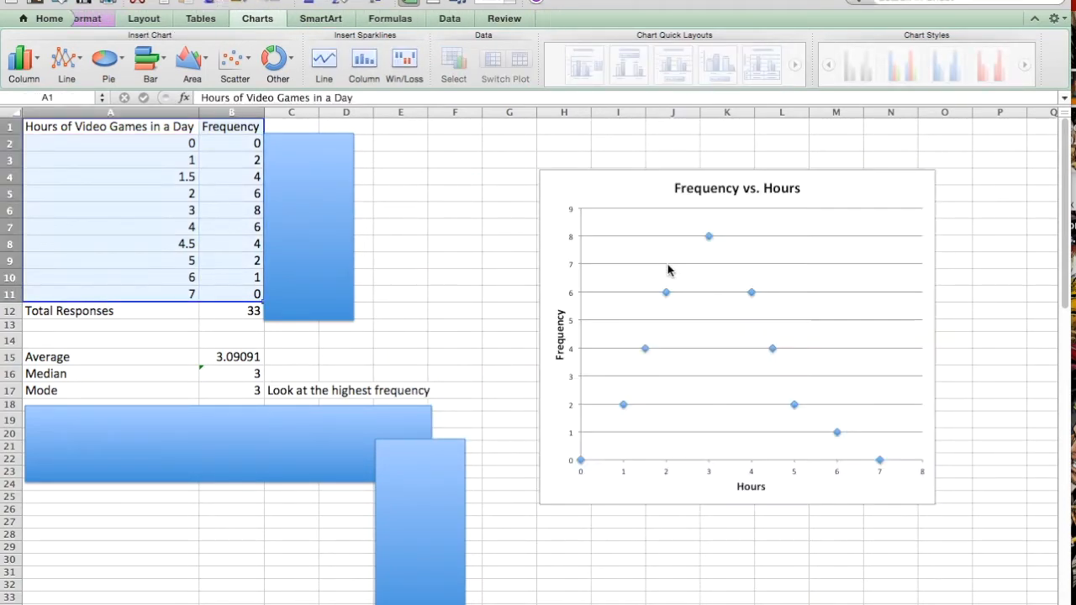
{"action": "mouse_move", "coordinate": [642, 388]}
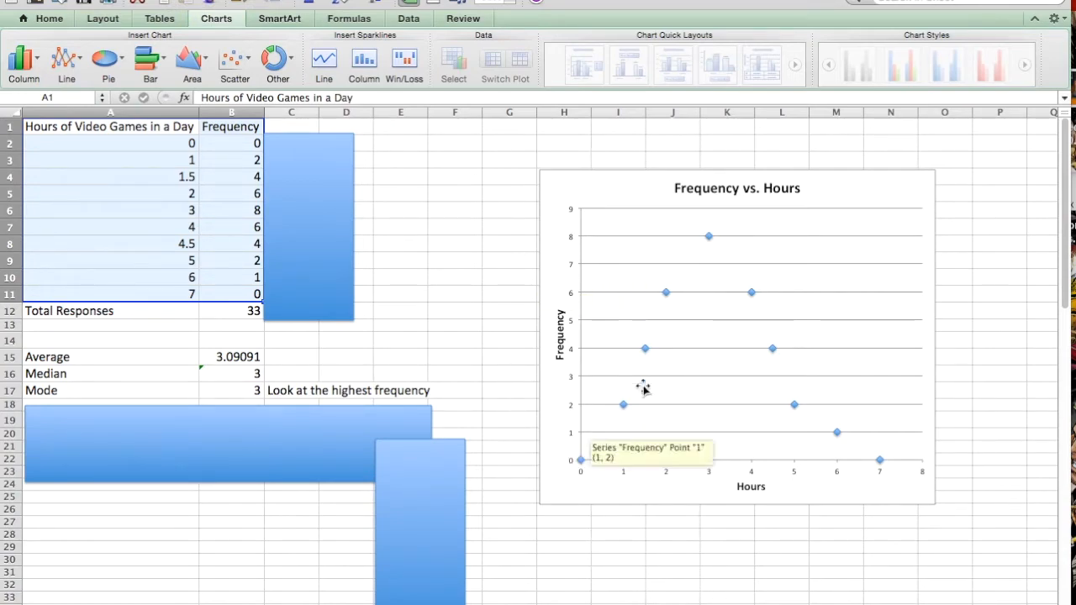
{"action": "mouse_move", "coordinate": [266, 372]}
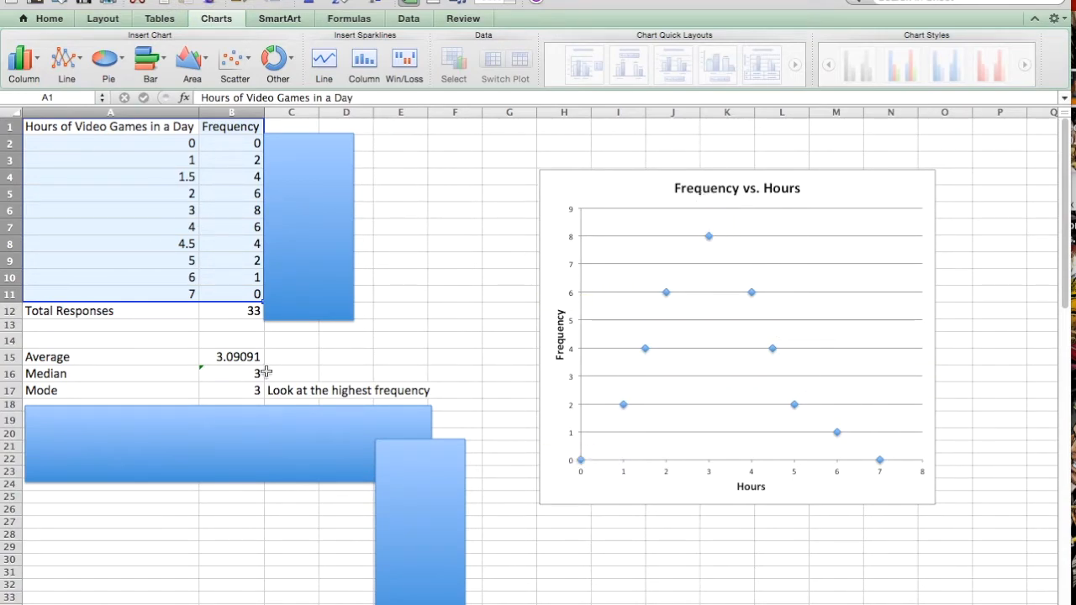
{"action": "left_click", "coordinate": [238, 357]}
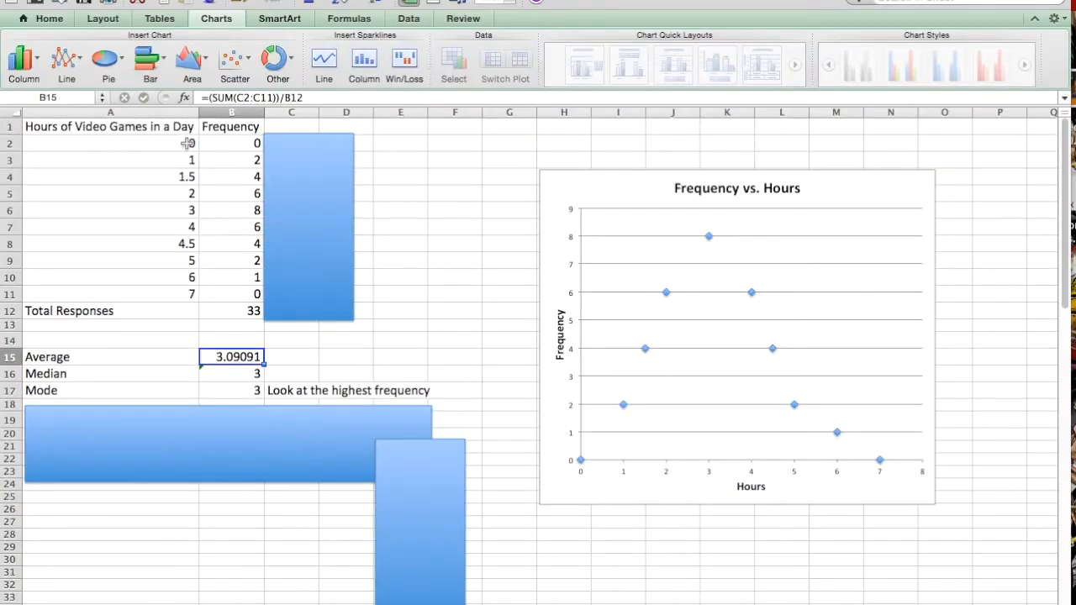
{"action": "mouse_move", "coordinate": [185, 268]}
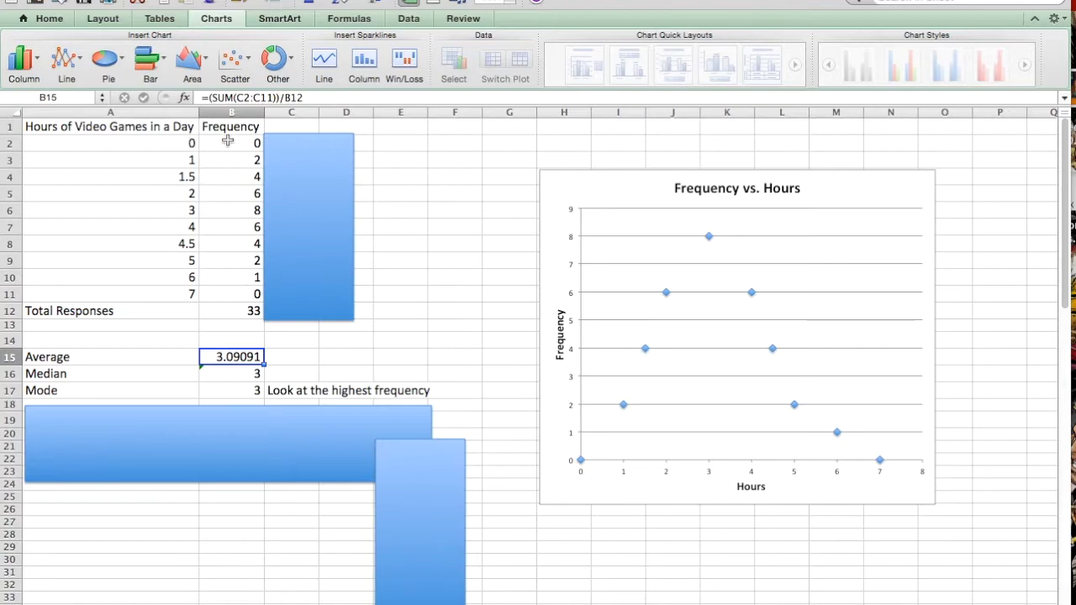
{"action": "mouse_move", "coordinate": [231, 175]}
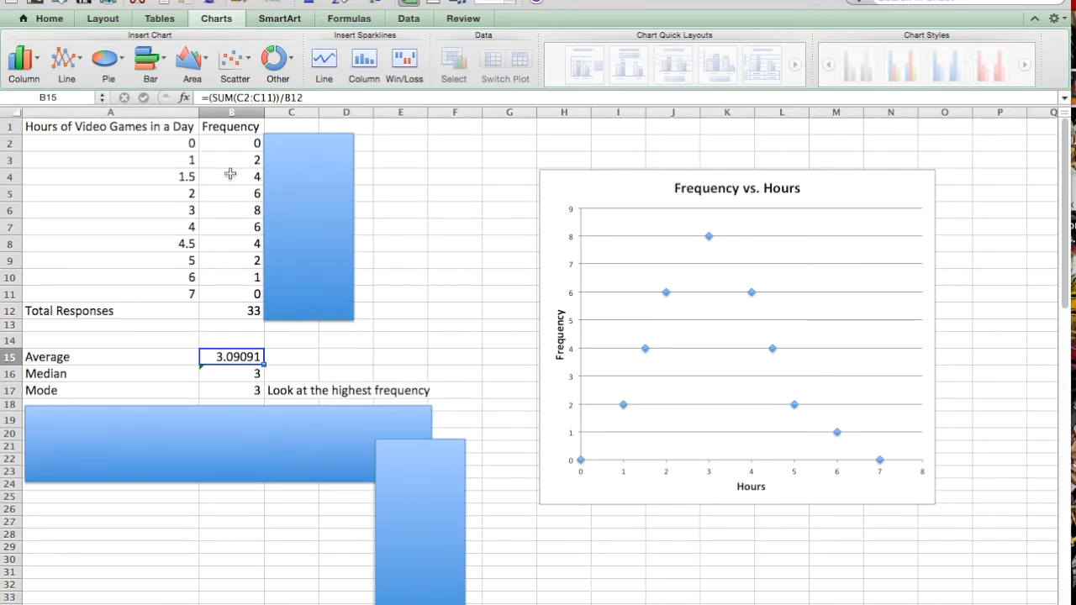
{"action": "mouse_move", "coordinate": [225, 284]}
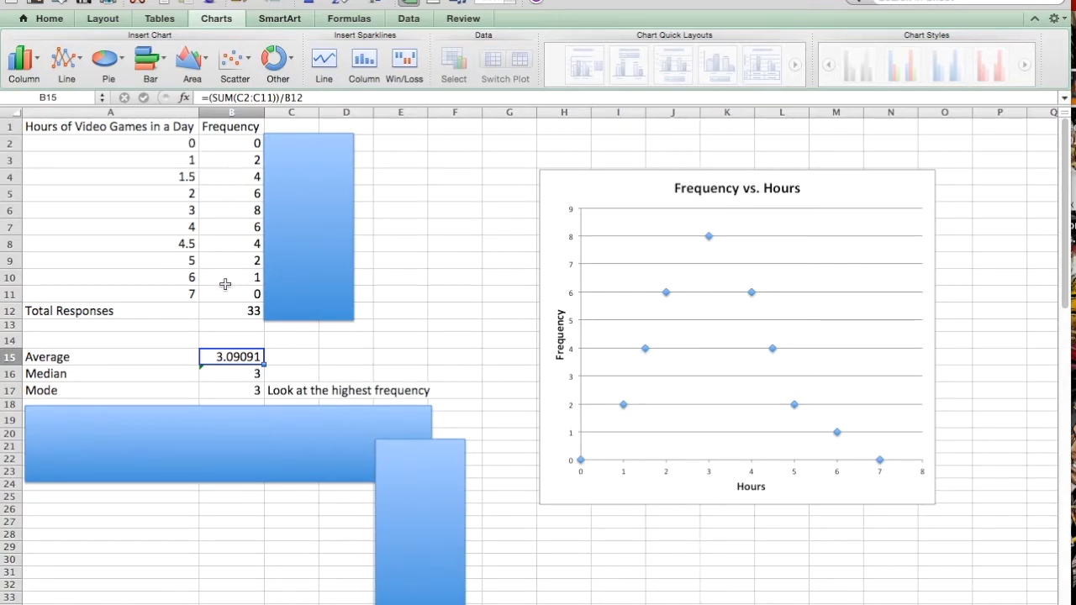
{"action": "left_click_drag", "start_coordinate": [109, 143], "coordinate": [175, 277]}
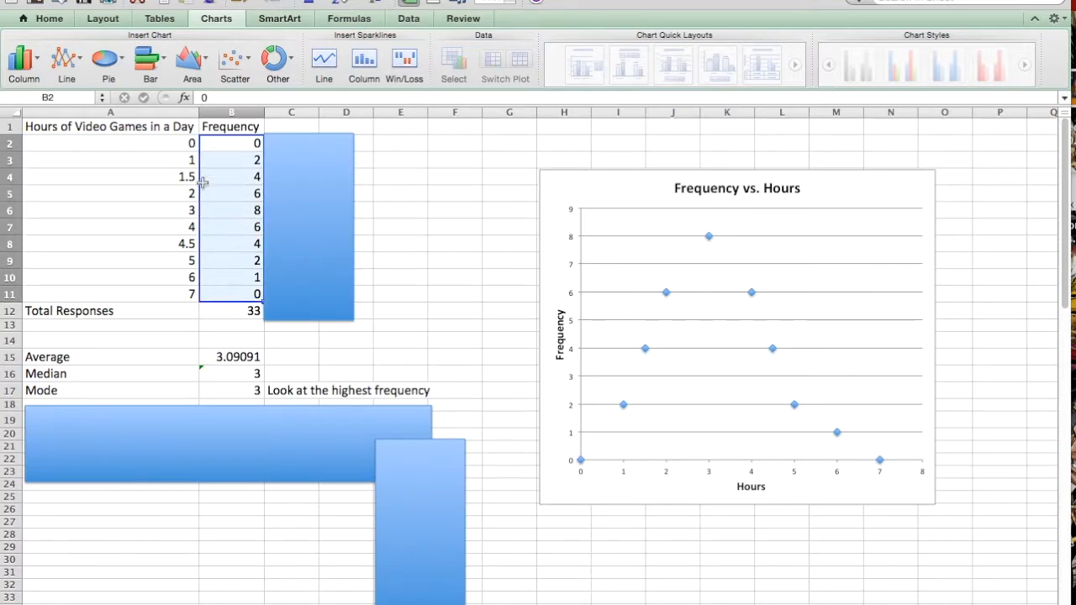
- Reveal column C and inspect the =A*B product formulas in C4 and C5
{"action": "left_click", "coordinate": [400, 244]}
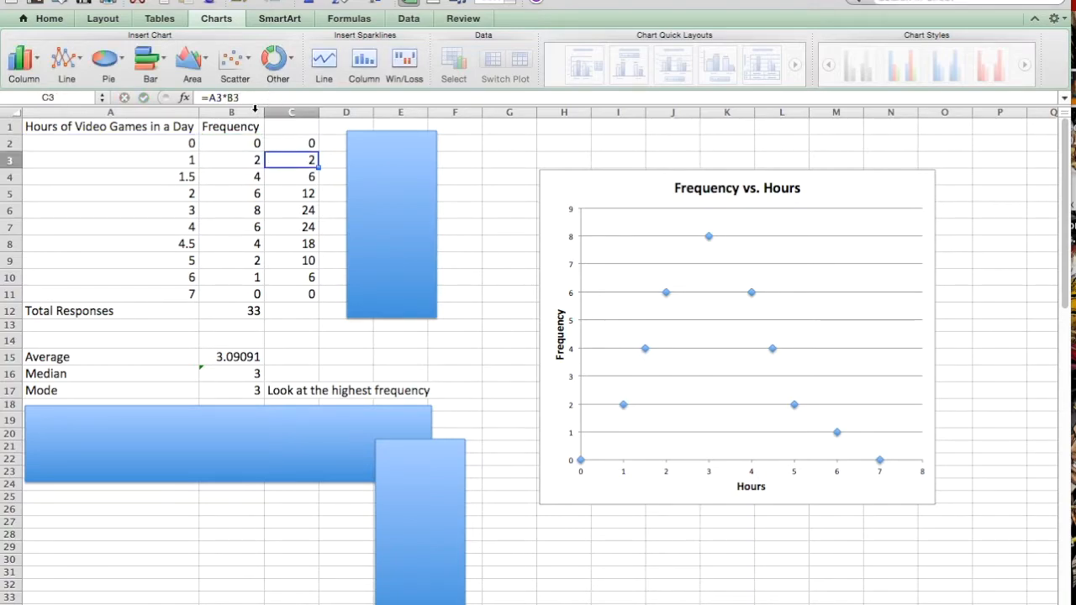
{"action": "left_click", "coordinate": [293, 177]}
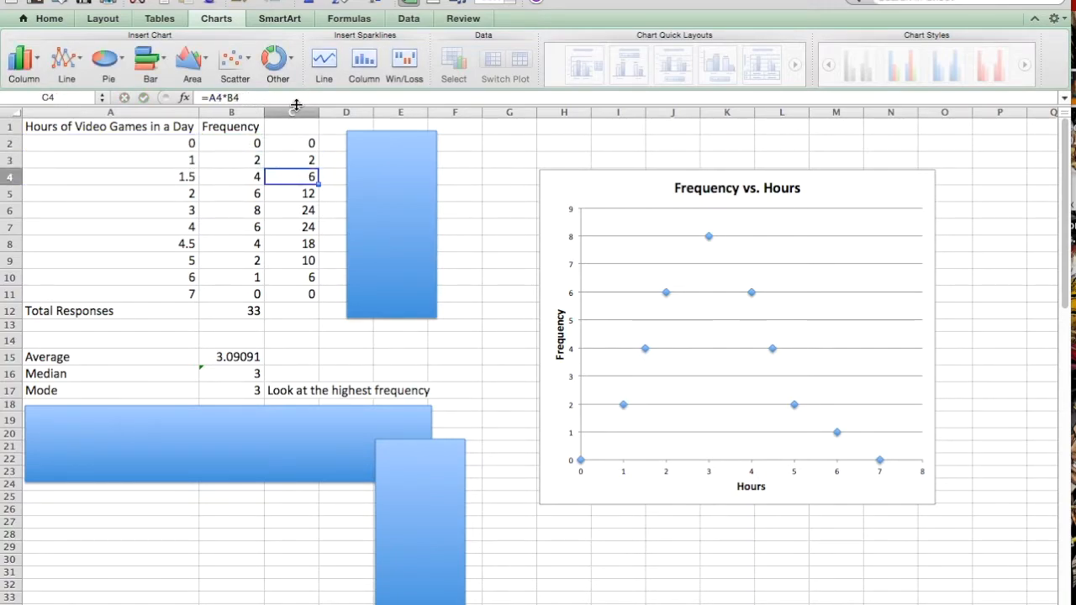
{"action": "left_click", "coordinate": [292, 194]}
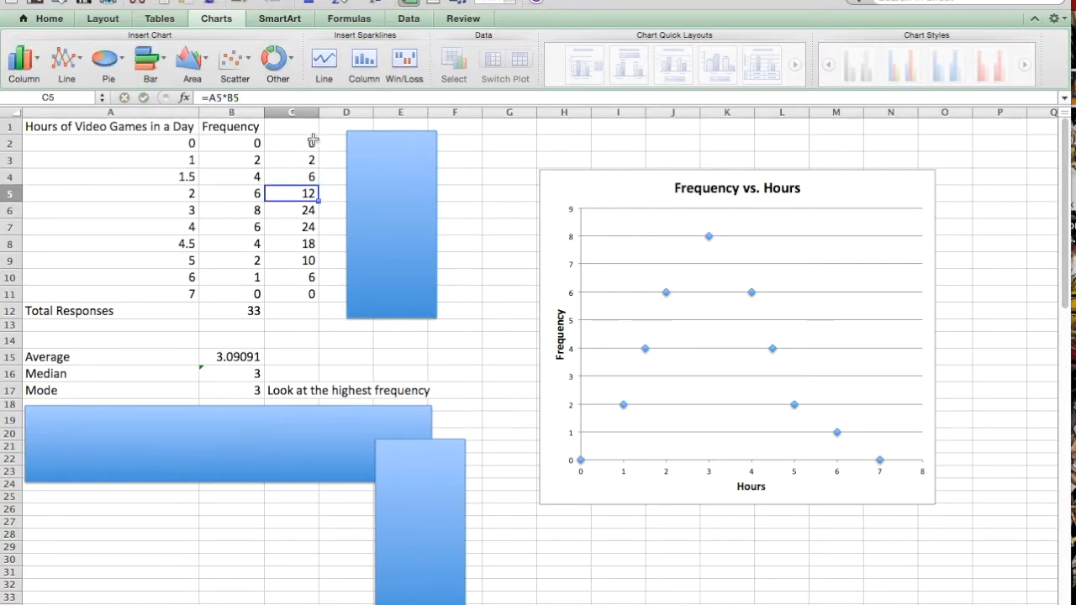
{"action": "mouse_move", "coordinate": [299, 231]}
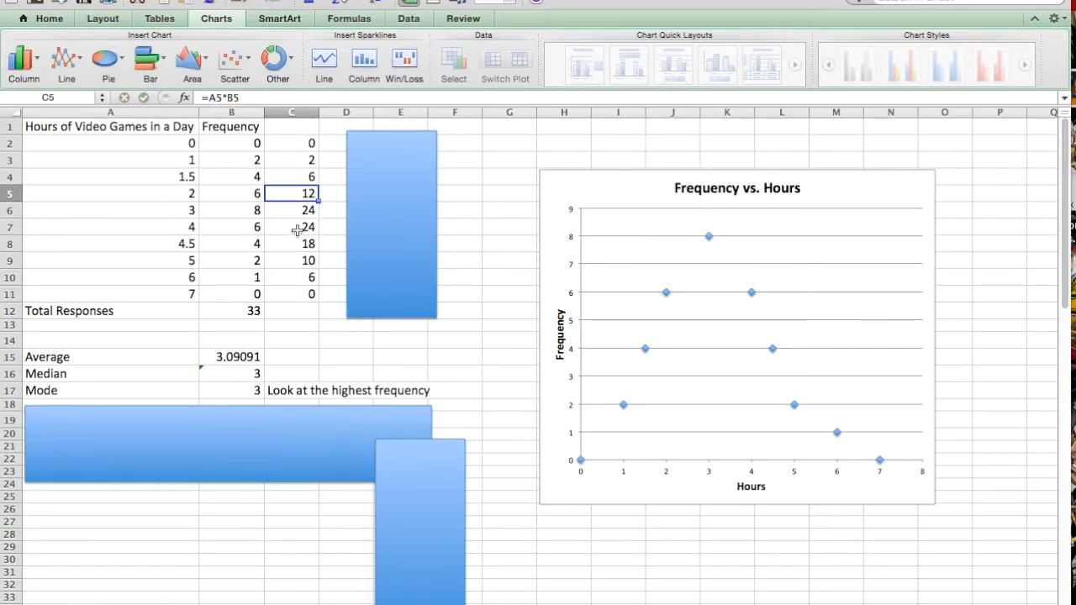
{"action": "mouse_move", "coordinate": [171, 224]}
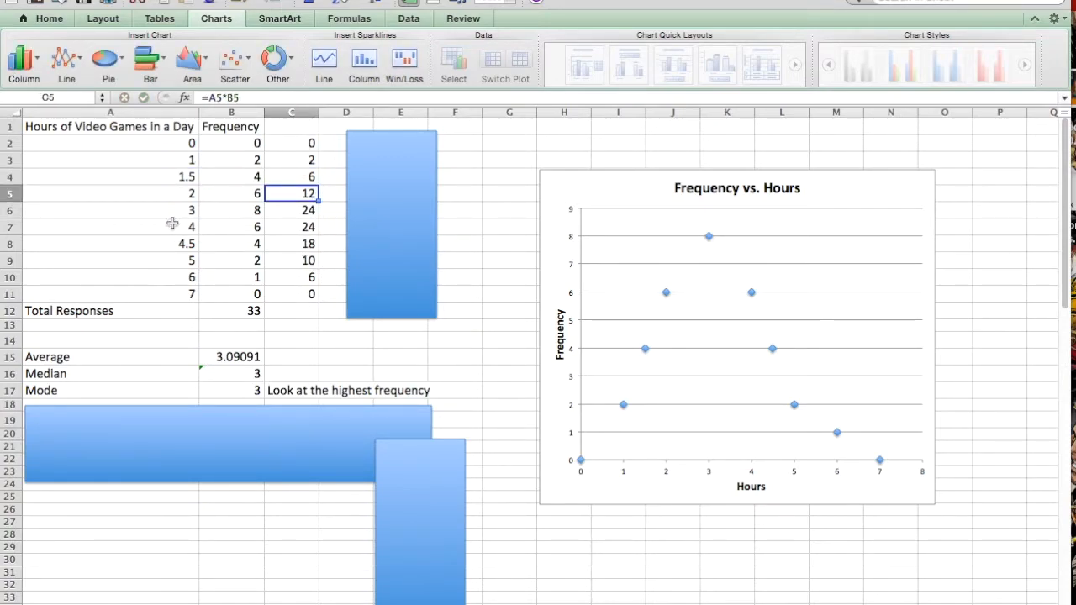
{"action": "mouse_move", "coordinate": [296, 311]}
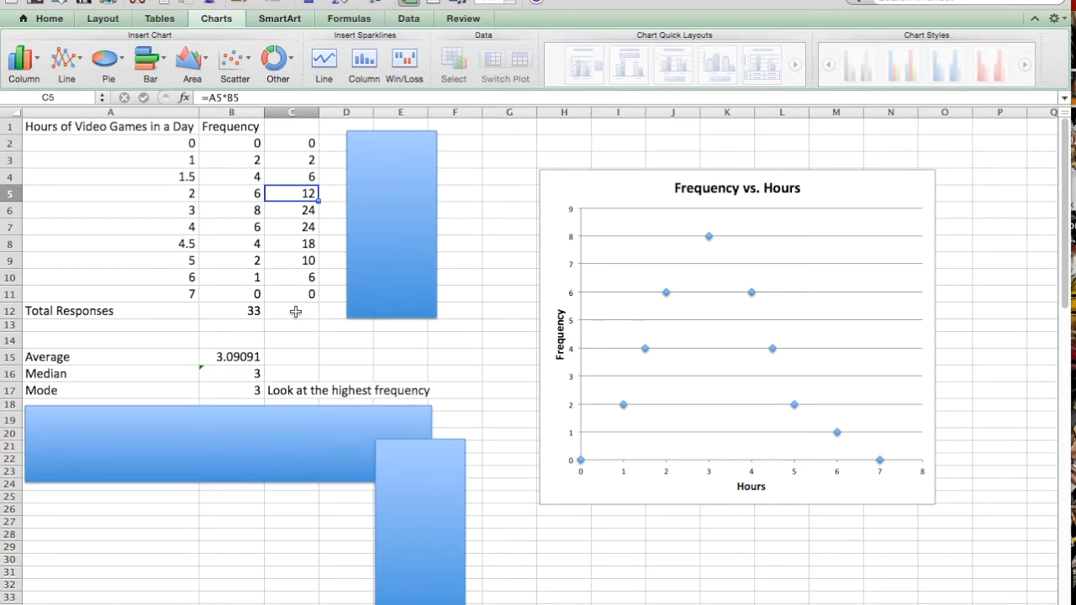
{"action": "mouse_move", "coordinate": [235, 295]}
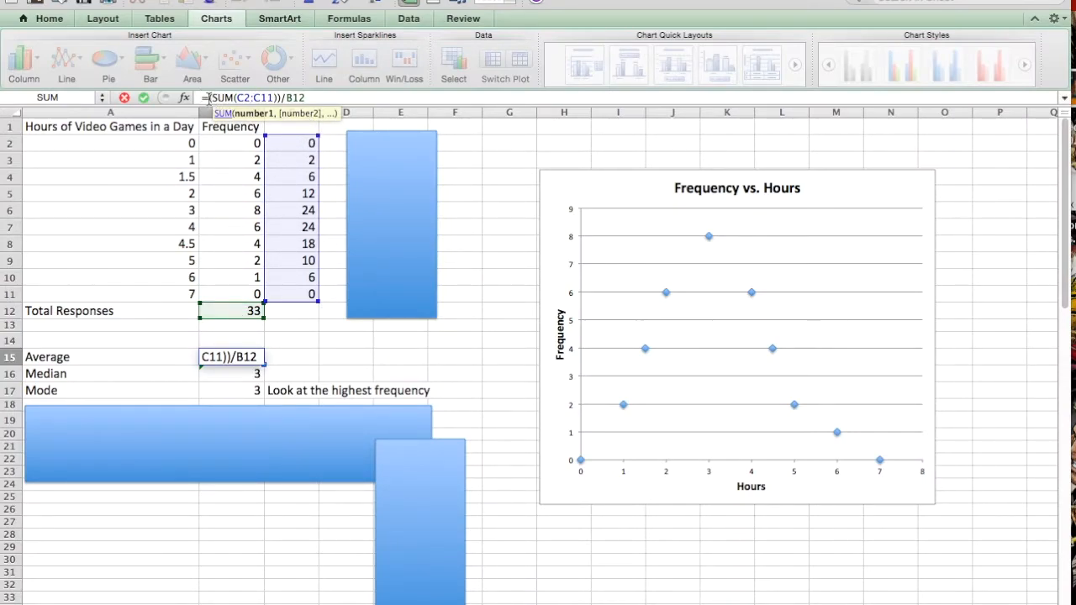
{"action": "mouse_move", "coordinate": [283, 189]}
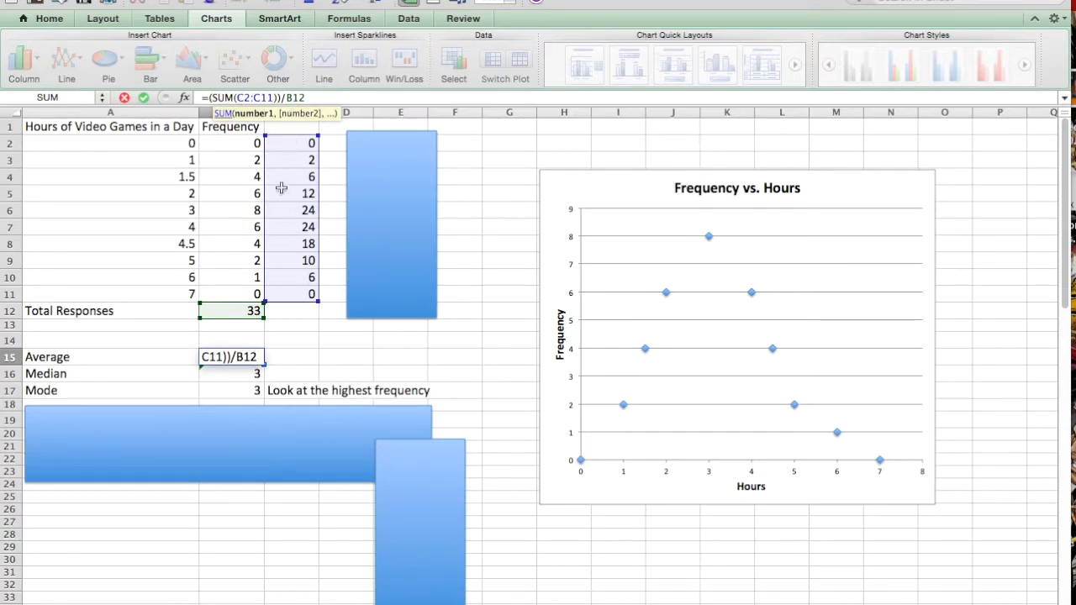
{"action": "mouse_move", "coordinate": [230, 315]}
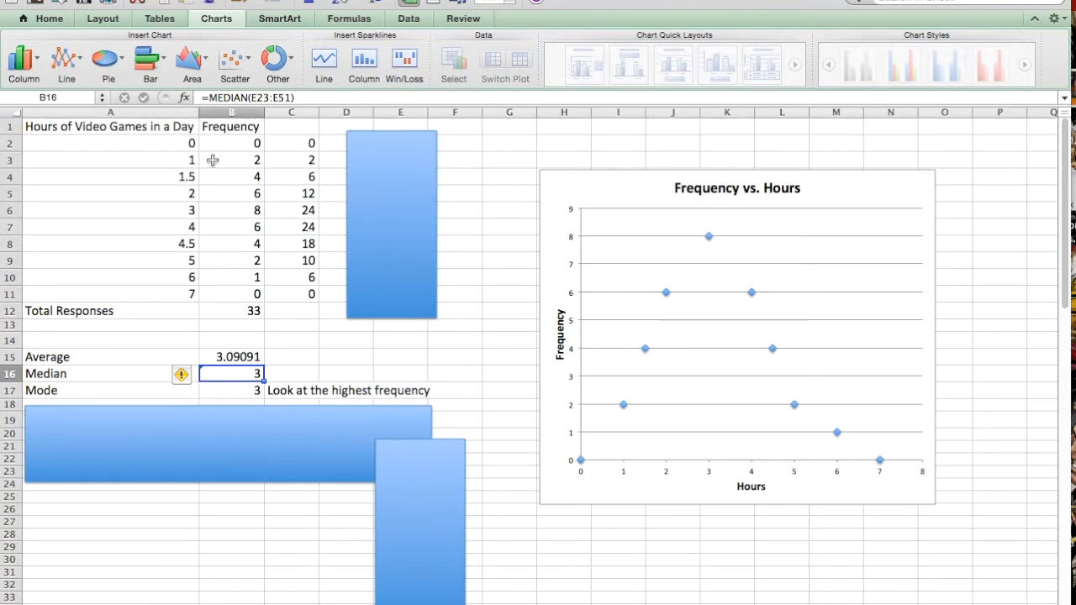
{"action": "mouse_move", "coordinate": [186, 177]}
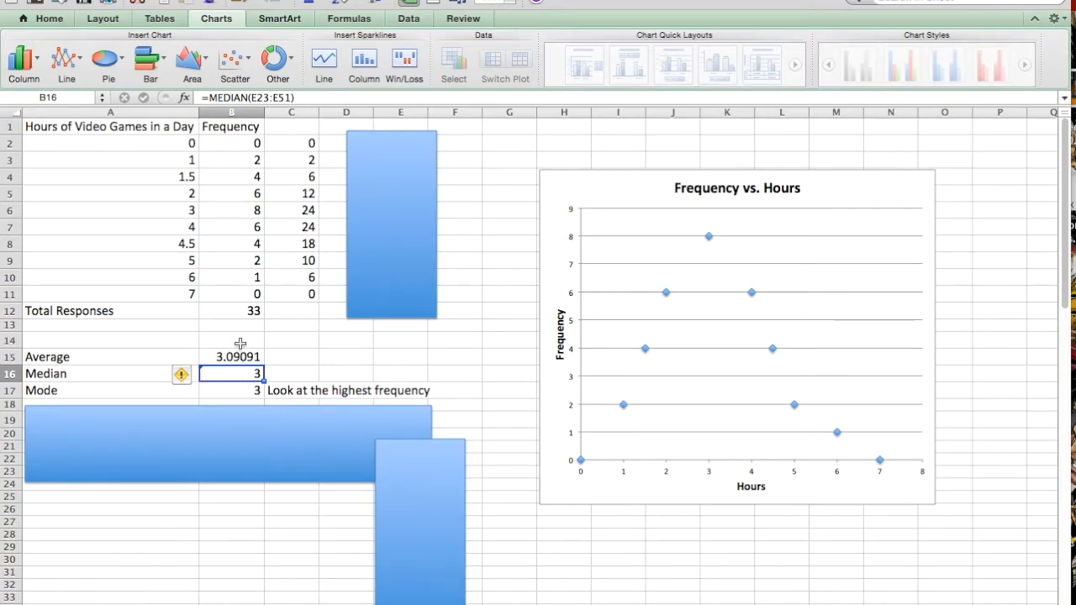
{"action": "mouse_move", "coordinate": [222, 252]}
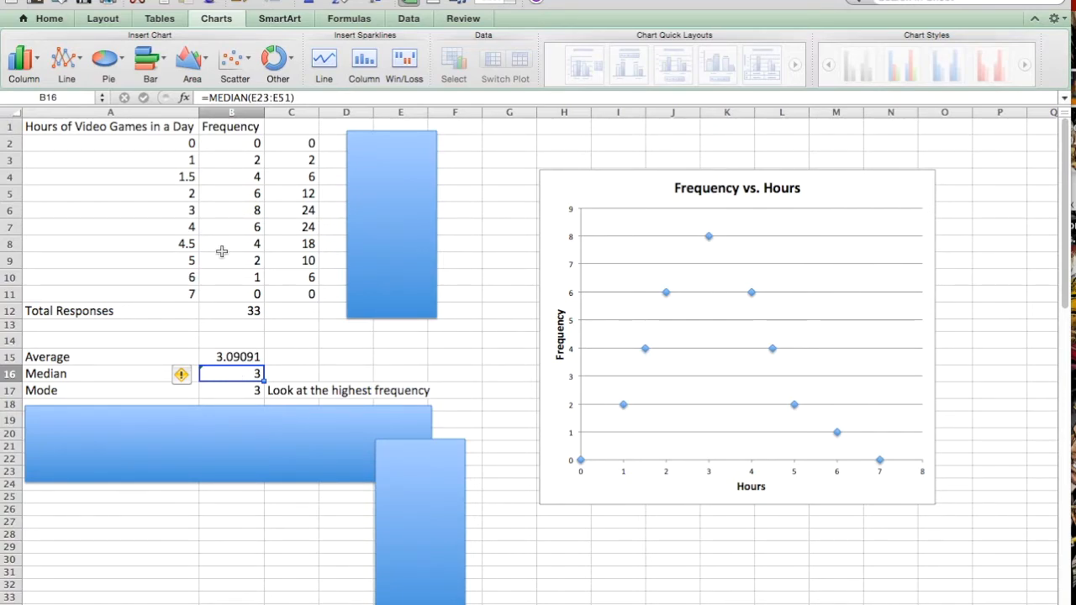
- Delete the lower cover rectangles, revealing Standard Deviation 1.38632 and the Hours Listed column
{"action": "left_click", "coordinate": [233, 258]}
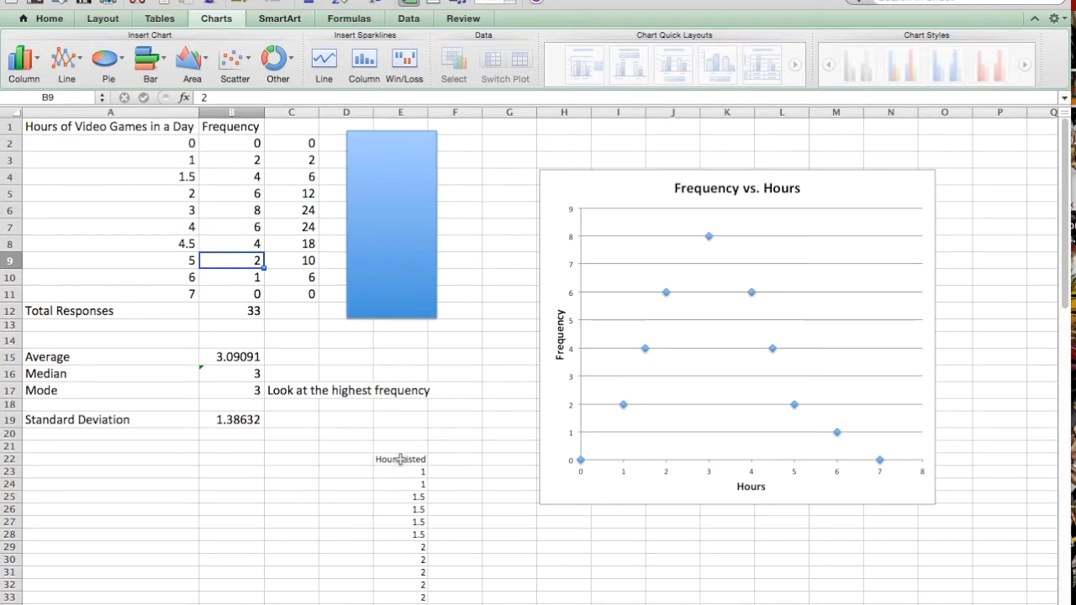
{"action": "mouse_move", "coordinate": [194, 160]}
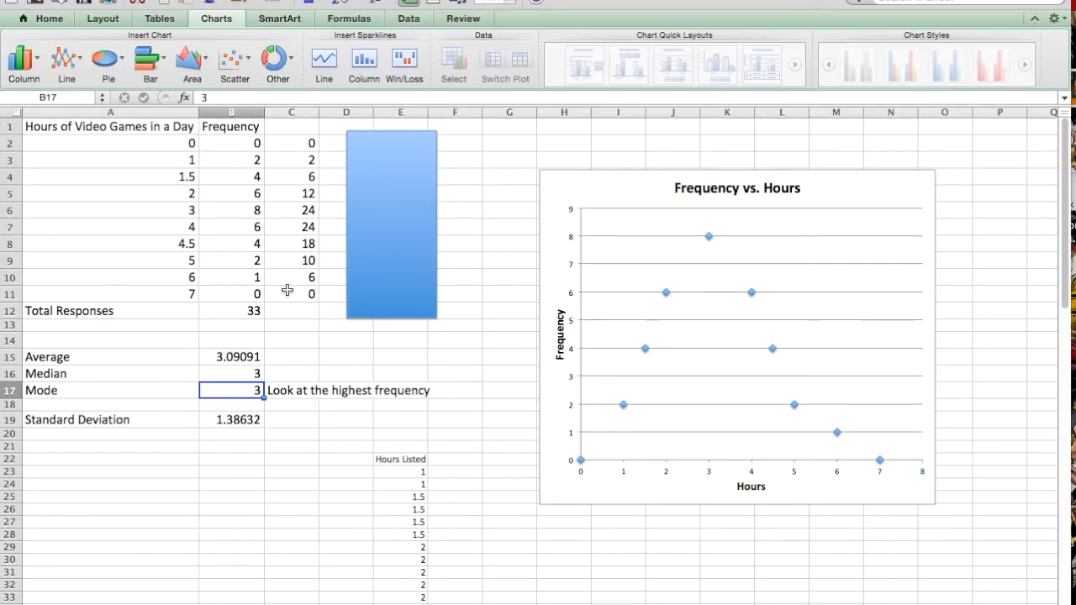
{"action": "mouse_move", "coordinate": [247, 216]}
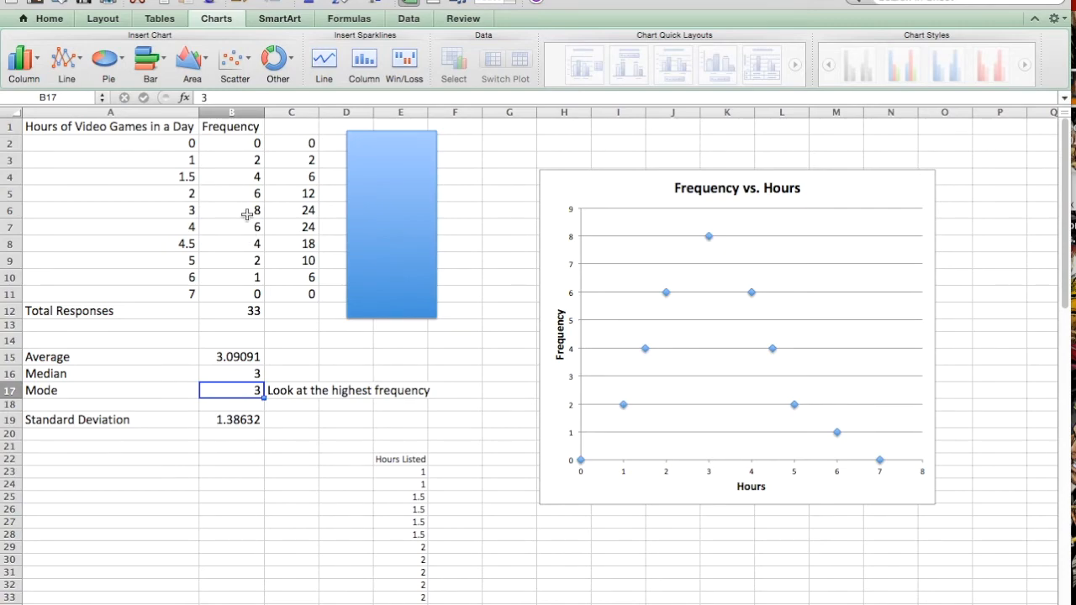
{"action": "mouse_move", "coordinate": [239, 138]}
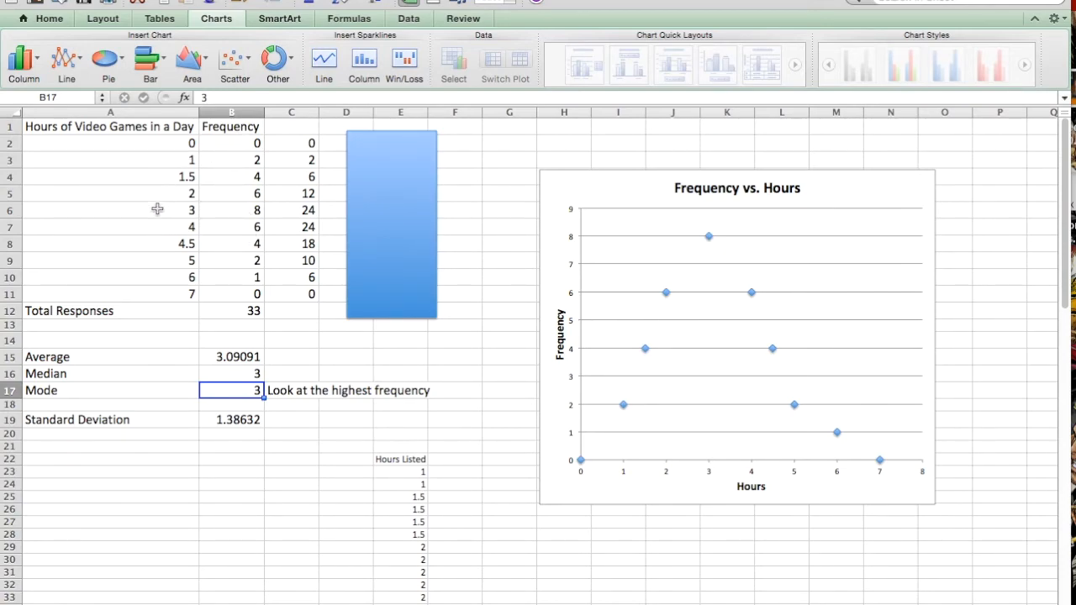
{"action": "left_click", "coordinate": [109, 210]}
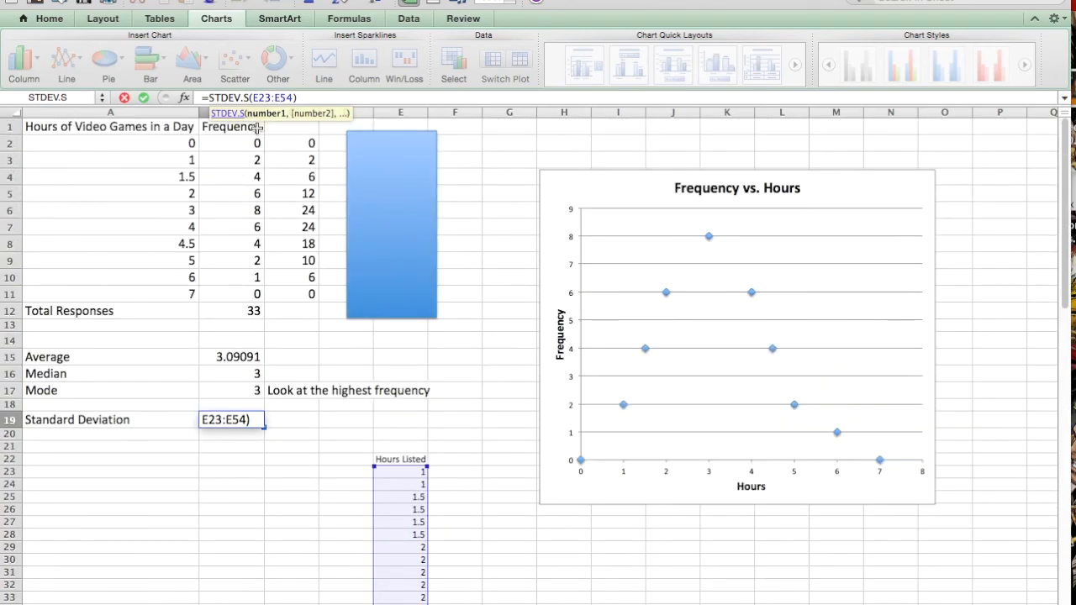
{"action": "scroll", "scroll_direction": "down", "scroll_amount": 3}
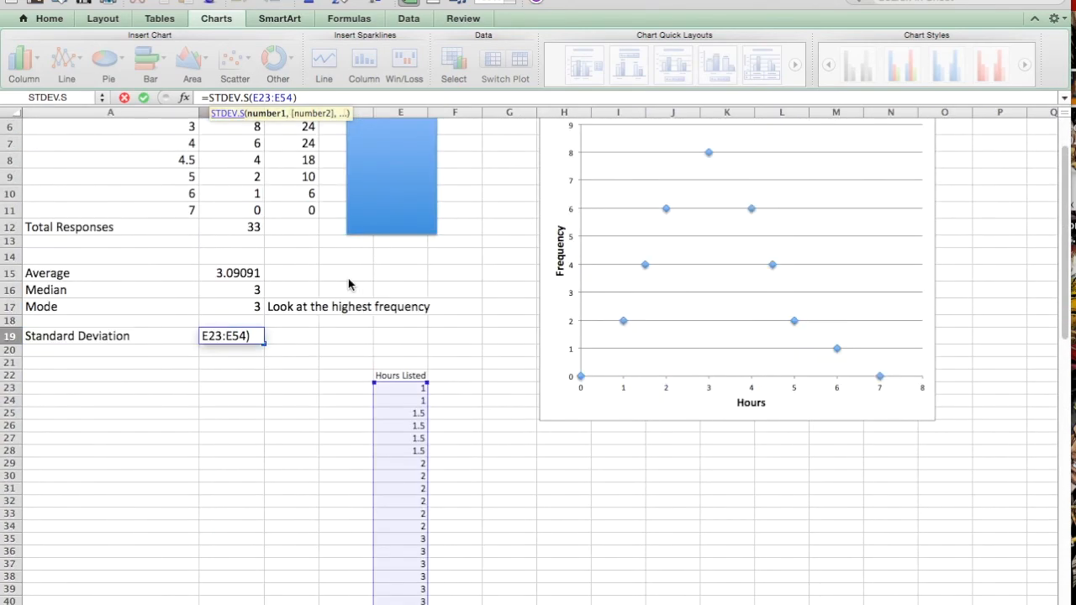